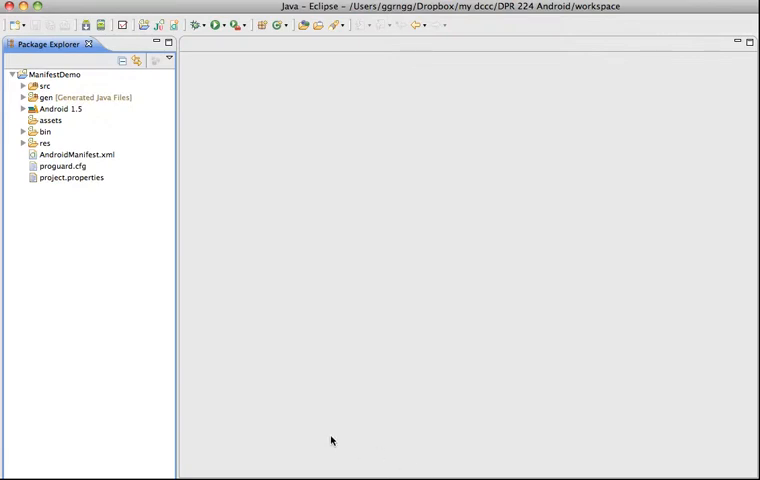
mouse_move(268, 276)
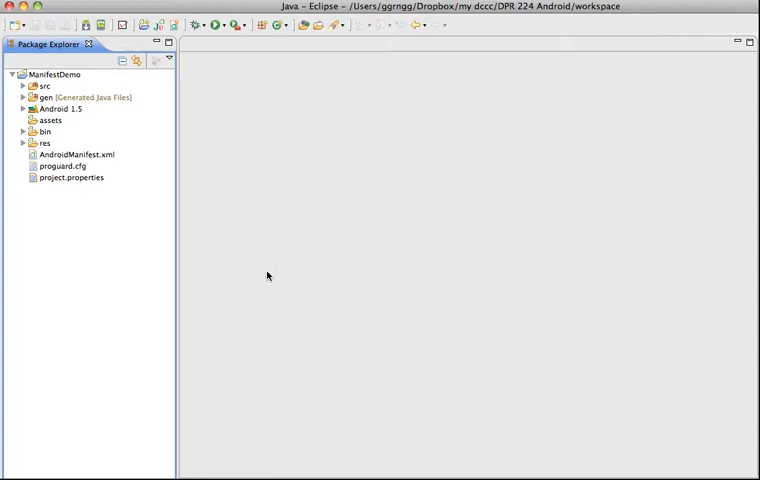
mouse_move(210, 10)
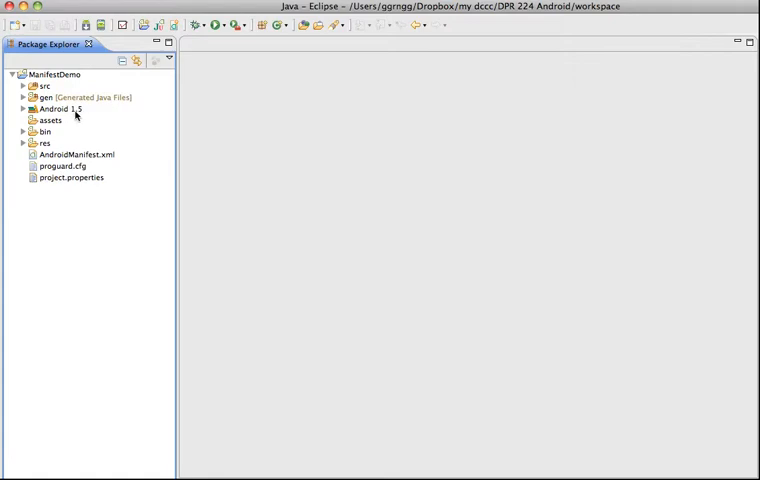
mouse_move(78, 114)
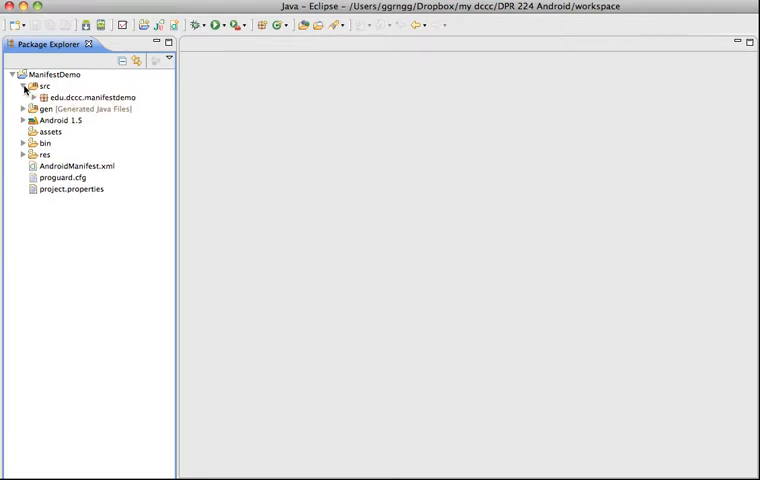
Expand the package, res and layout folders to show ManifestDemo.java and main.xml, then select AndroidManifest.xml.
click(32, 96)
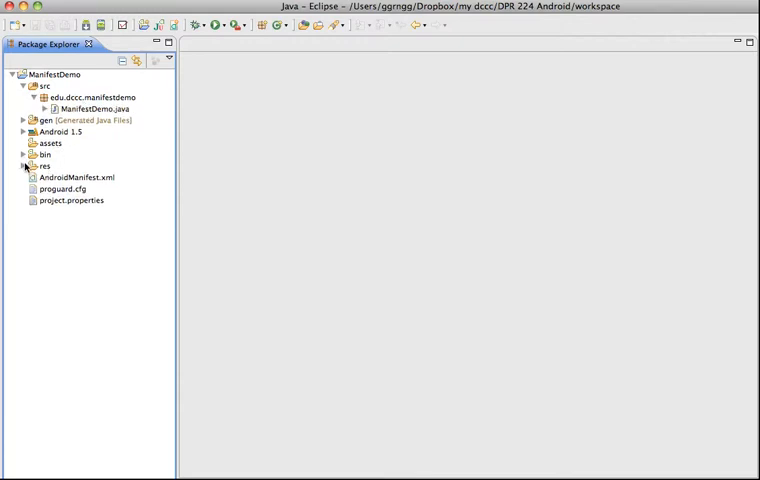
click(24, 164)
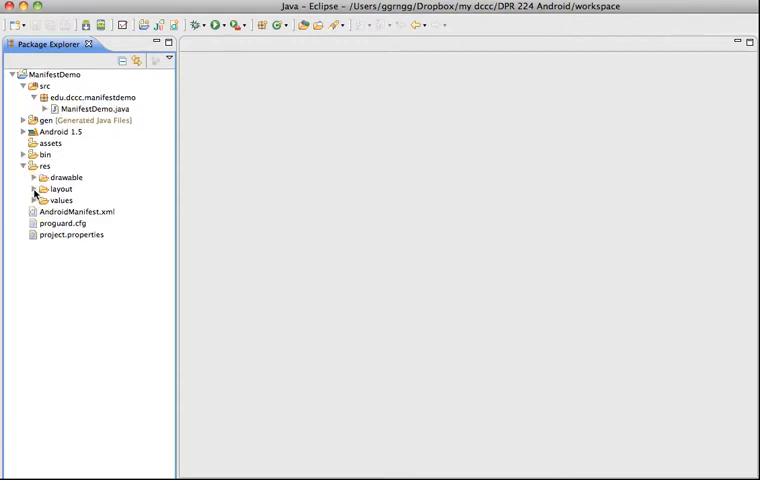
click(34, 188)
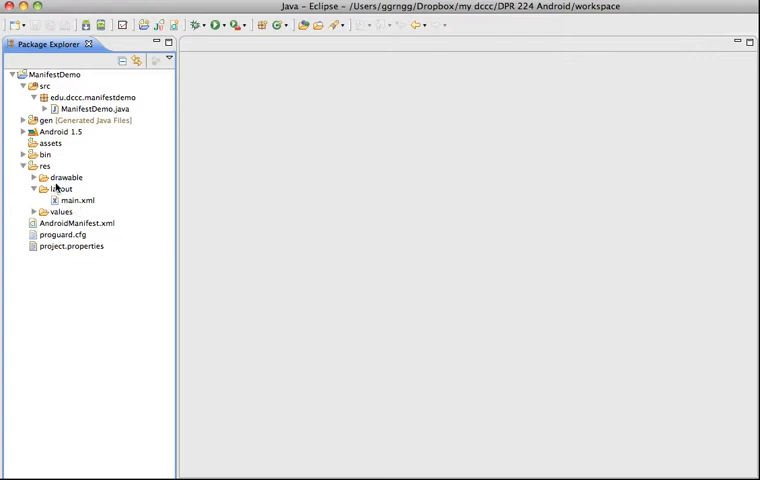
mouse_move(54, 224)
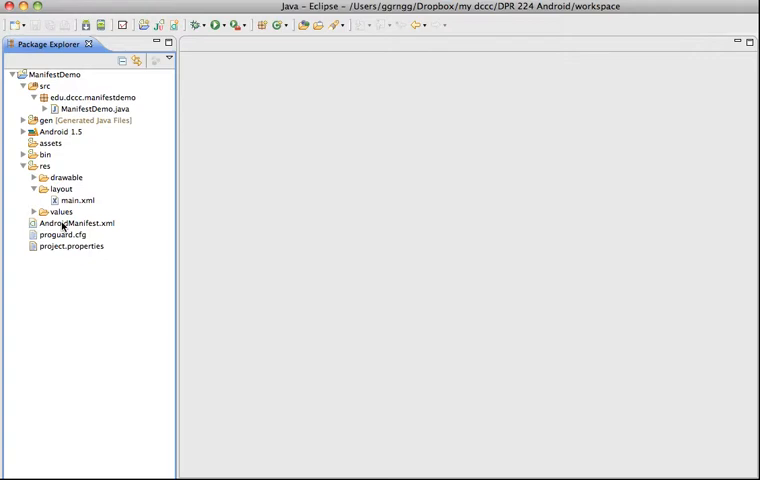
mouse_move(80, 230)
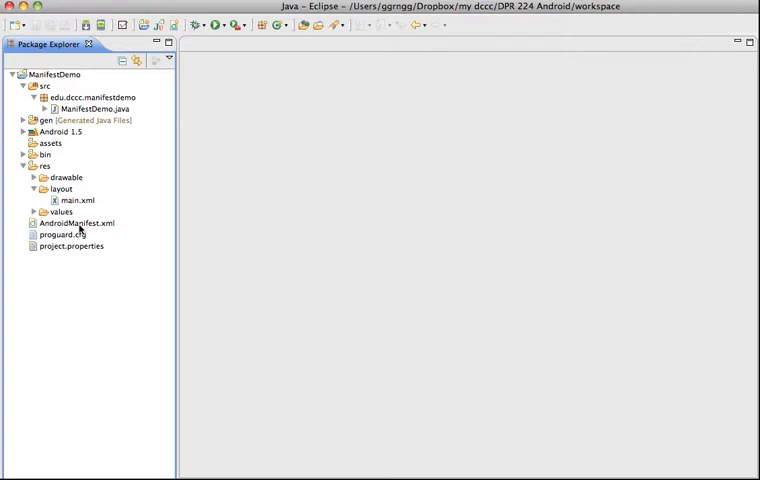
click(78, 224)
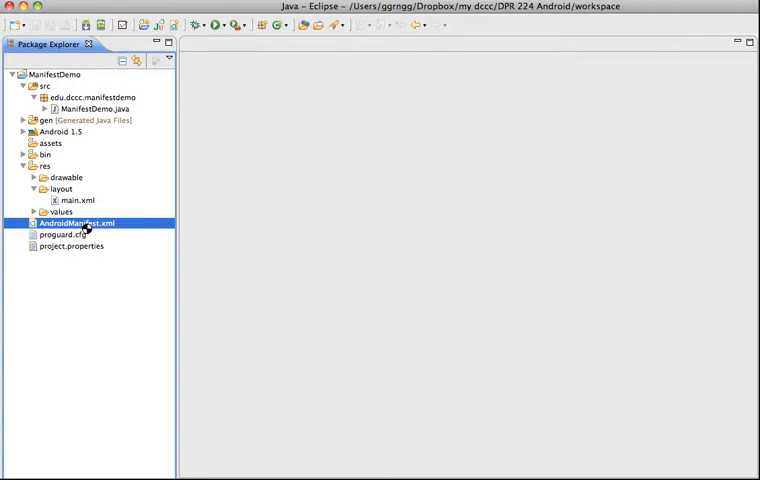
Open AndroidManifest.xml in the editor showing its raw XML source.
double_click(76, 224)
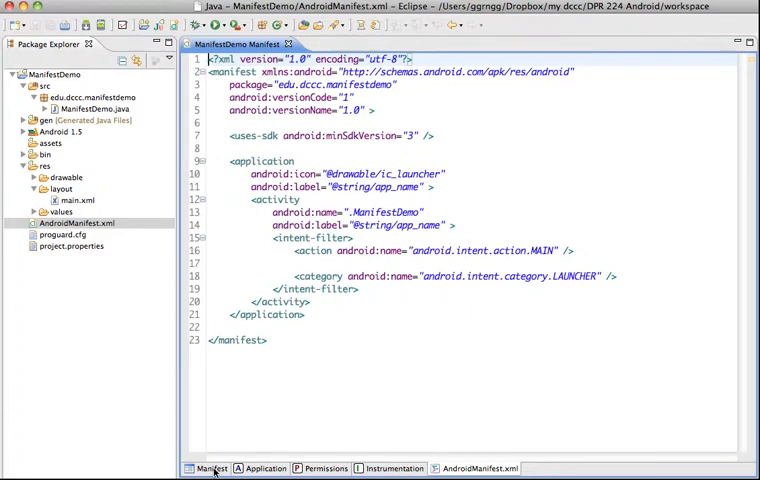
Show the Manifest overview page with package edu.dccc.manifestdemo, version code 1, version name 1.0.
click(210, 468)
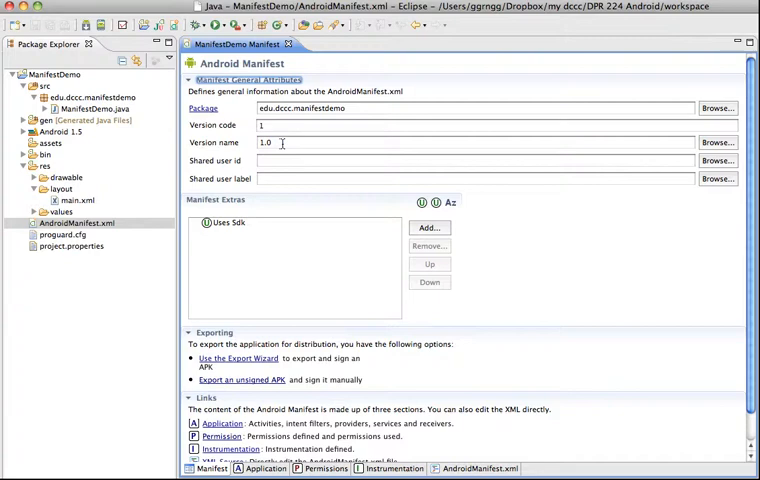
mouse_move(322, 264)
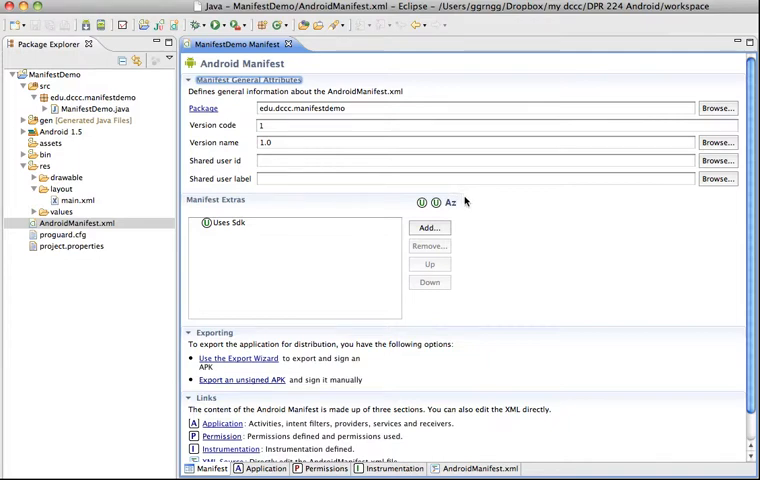
mouse_move(490, 230)
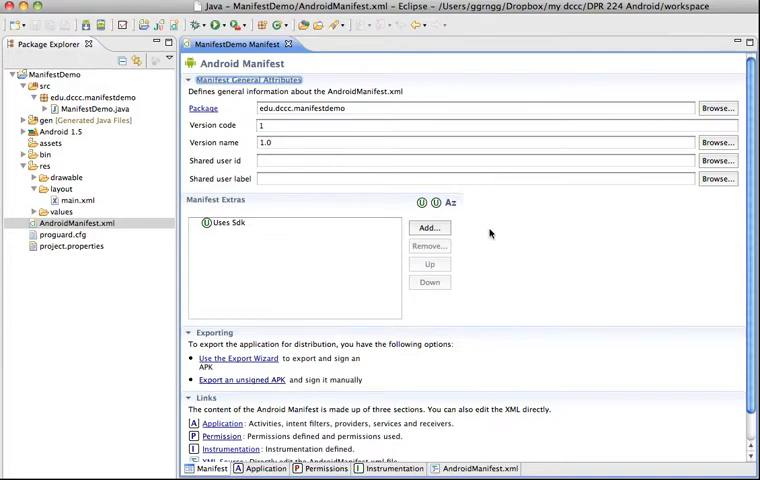
mouse_move(490, 234)
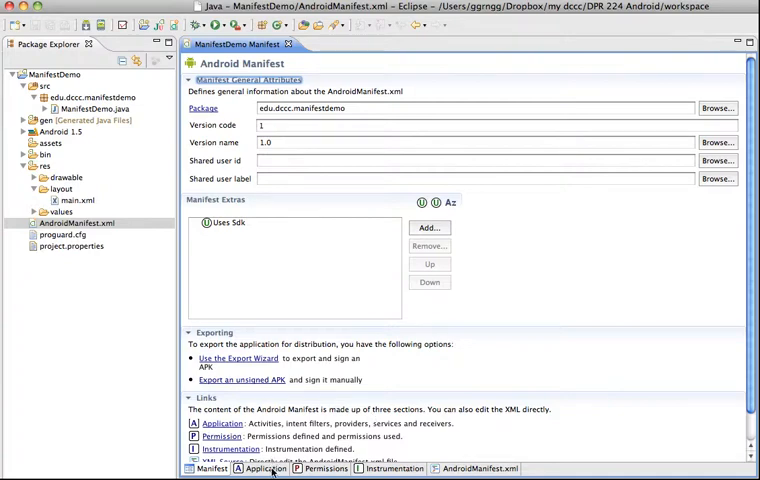
click(266, 468)
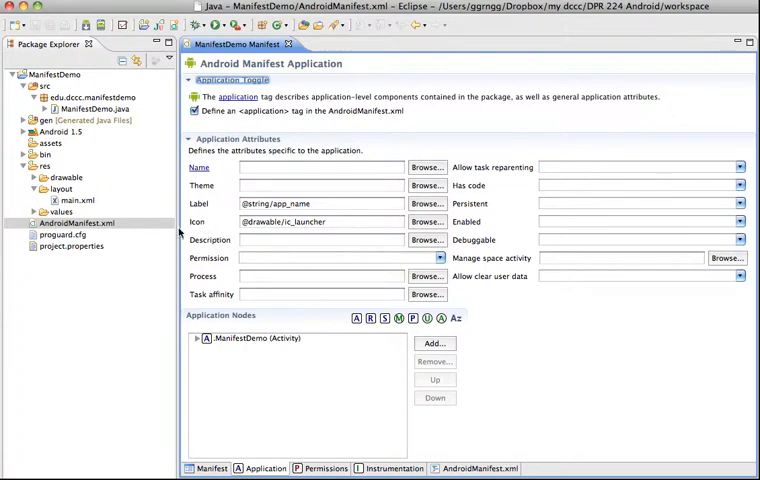
click(32, 212)
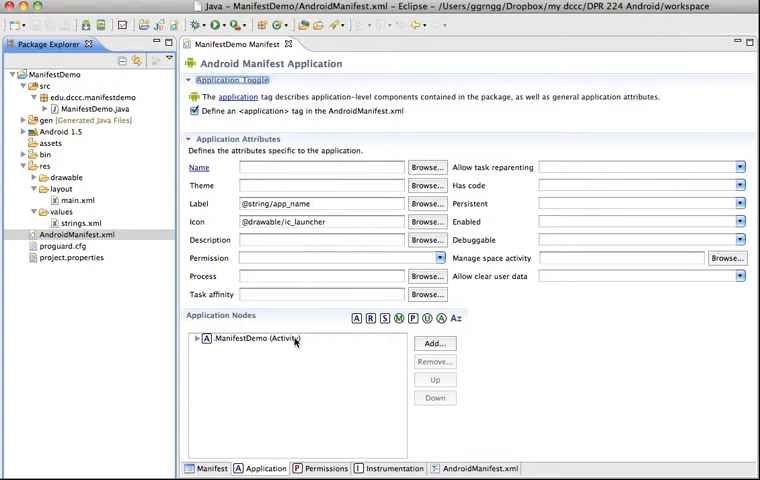
mouse_move(134, 134)
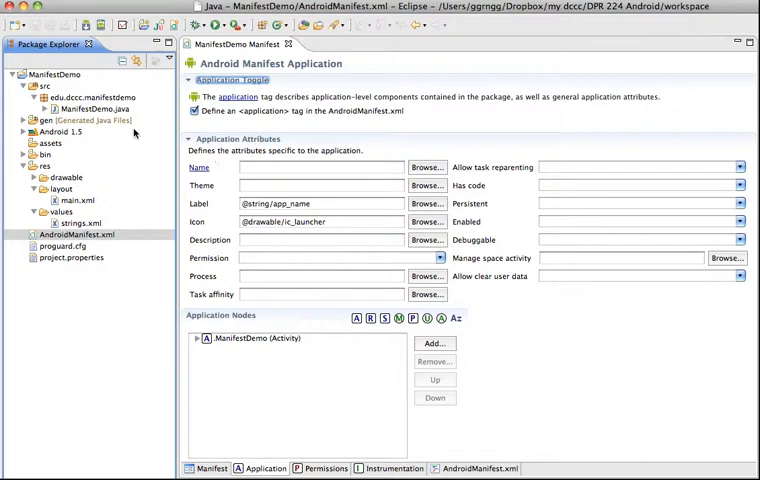
mouse_move(78, 204)
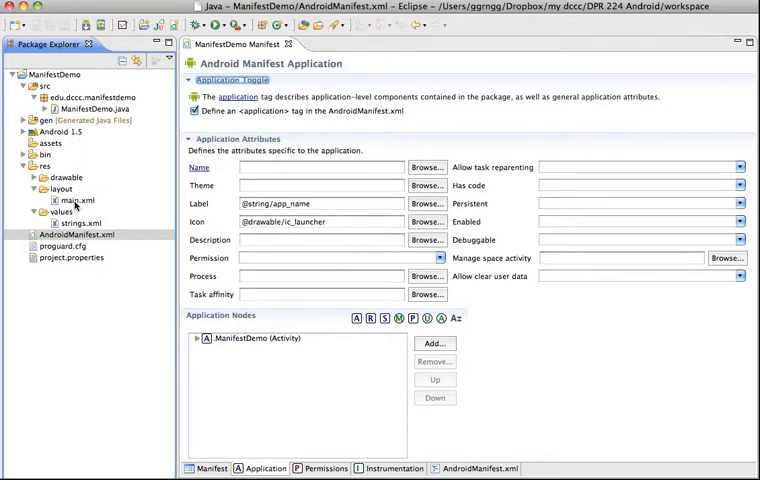
View main.xml and ManifestDemo.java, ending on the layout preview 'Hello World, ManifestDemo!'.
click(72, 200)
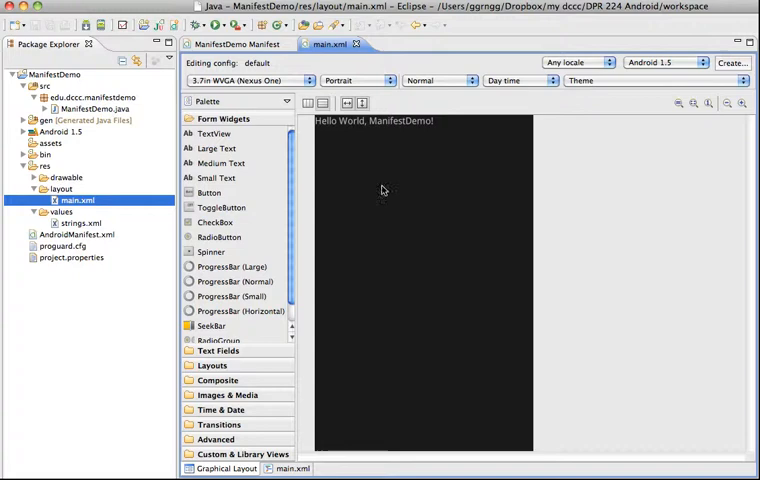
mouse_move(600, 200)
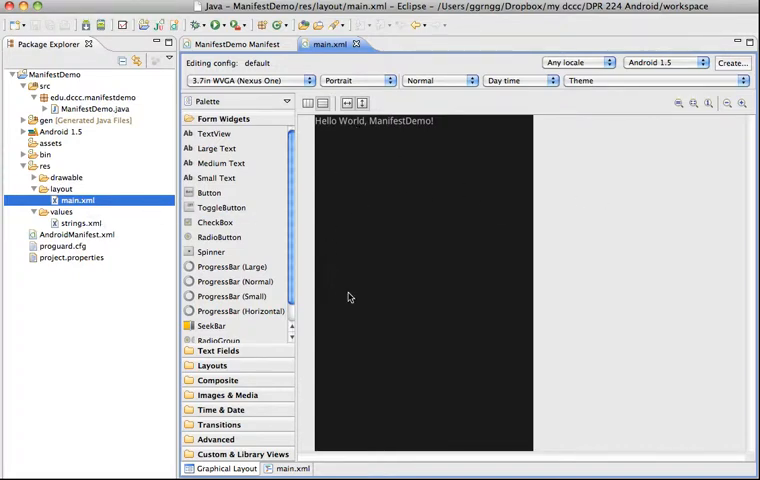
click(372, 120)
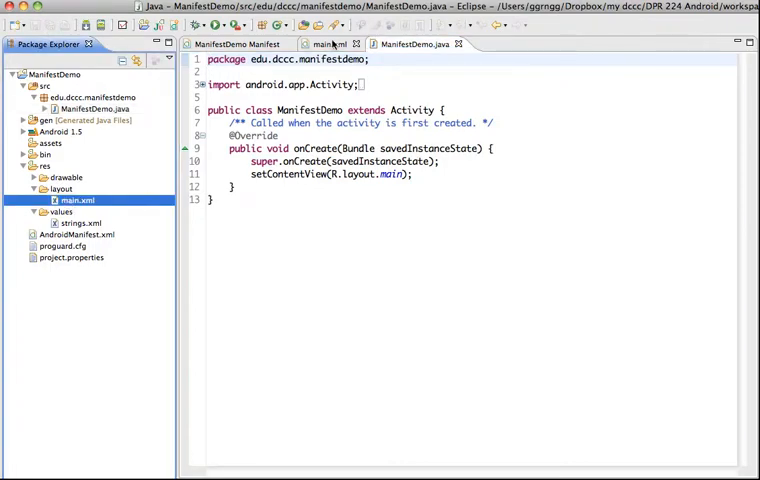
click(330, 44)
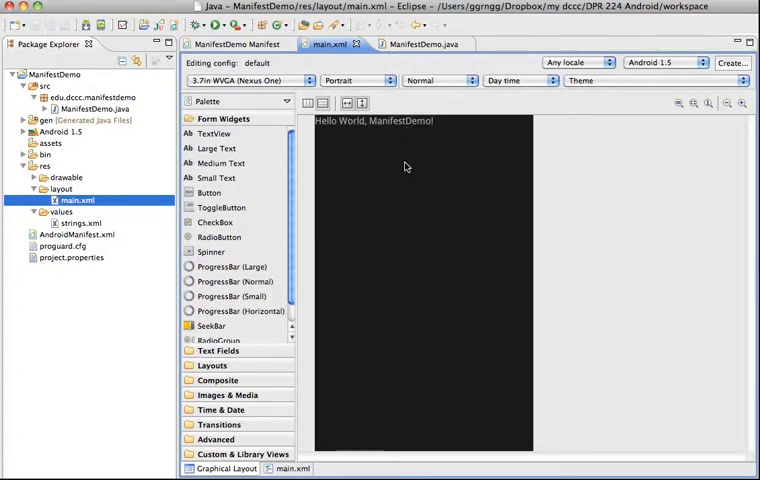
Return to the AndroidManifest.xml editor's Application page.
click(238, 44)
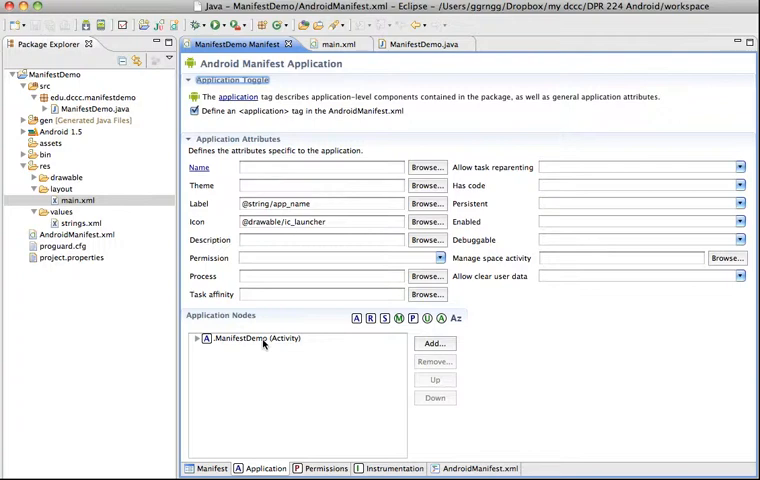
mouse_move(264, 344)
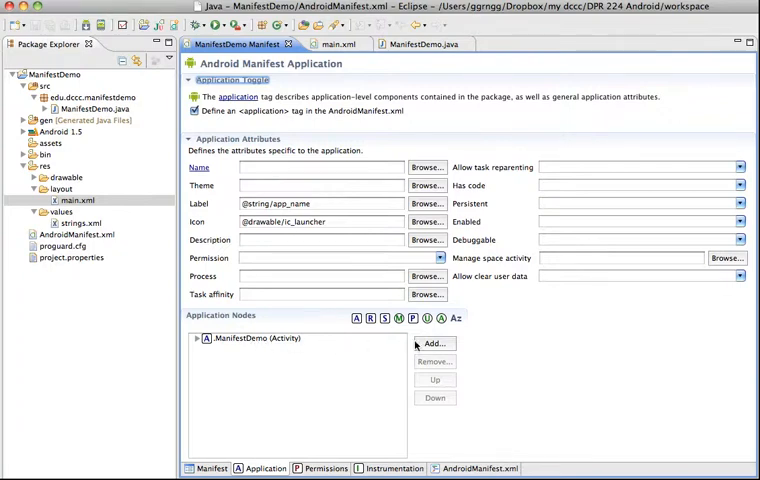
mouse_move(434, 344)
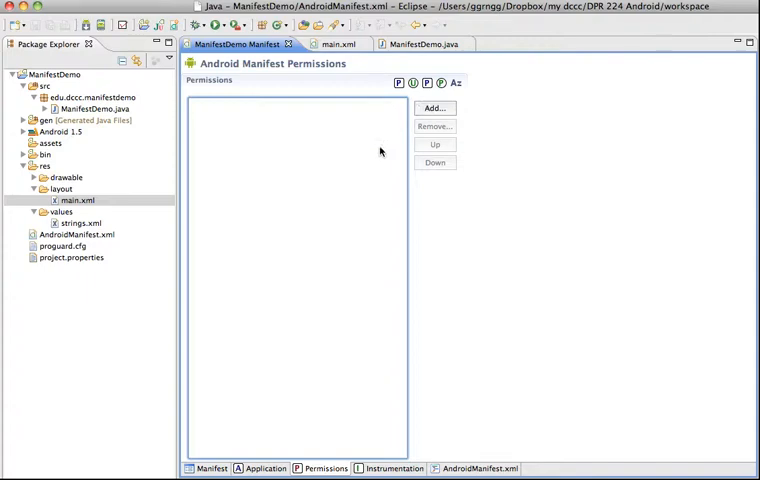
mouse_move(380, 226)
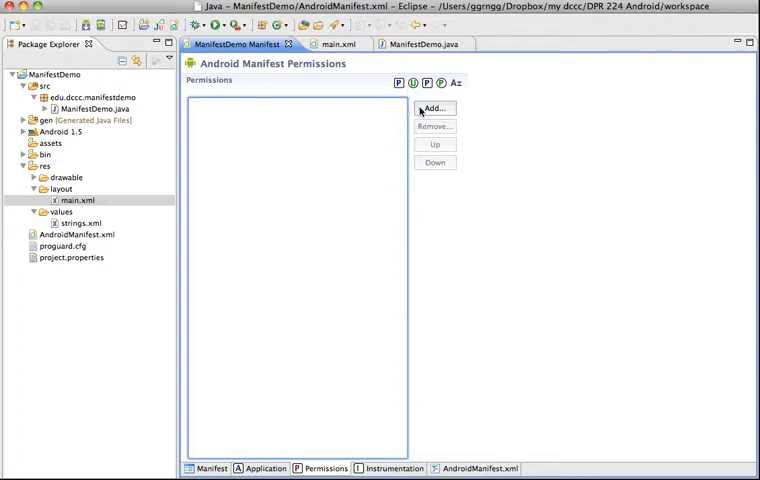
mouse_move(434, 108)
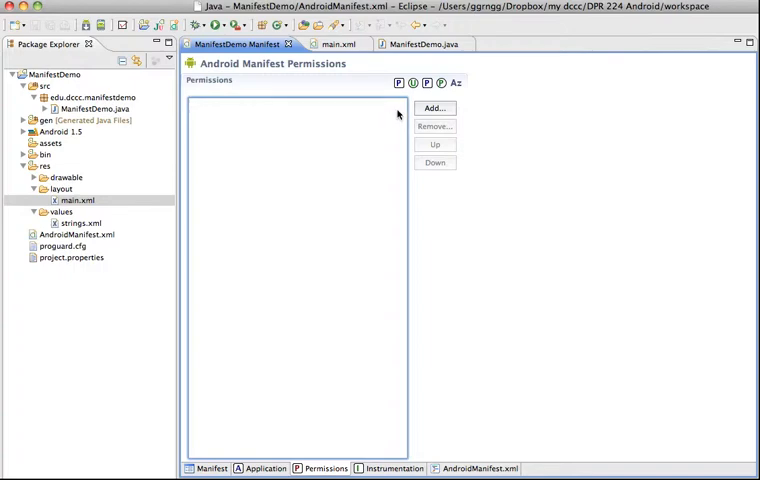
View the empty Instrumentation list, then the Manifest overview with package edu.dccc.manifestdemo.
click(392, 468)
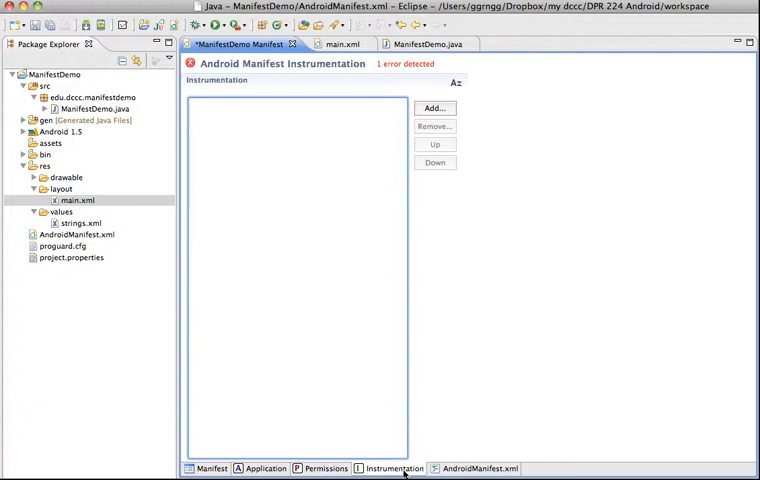
mouse_move(420, 452)
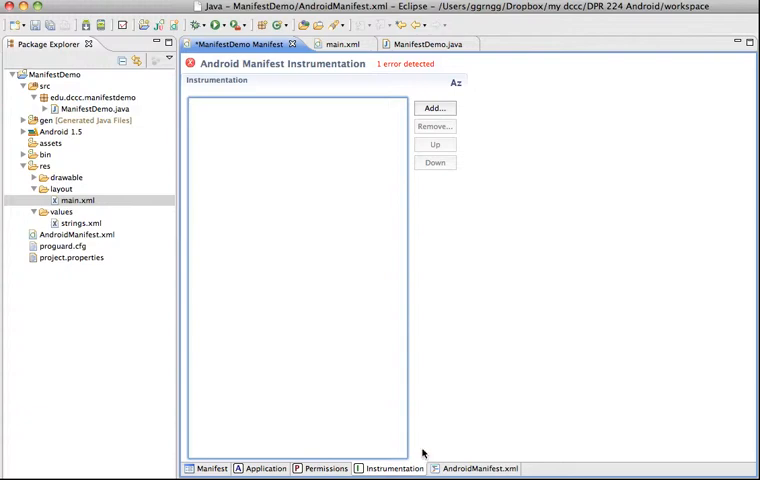
mouse_move(424, 452)
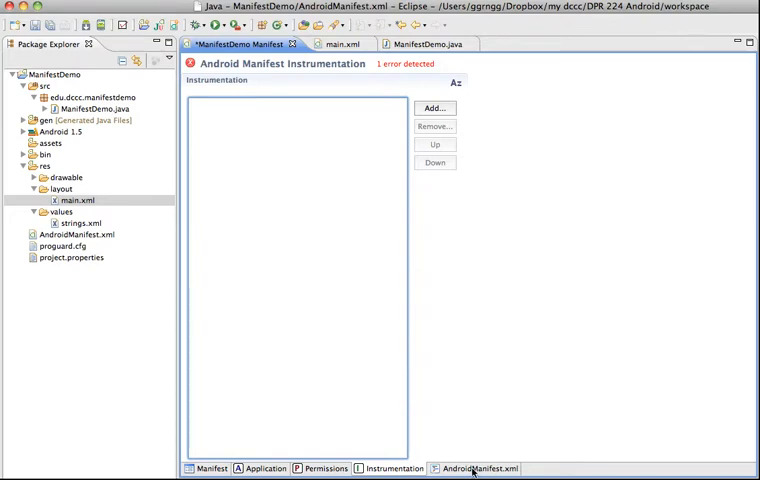
click(480, 468)
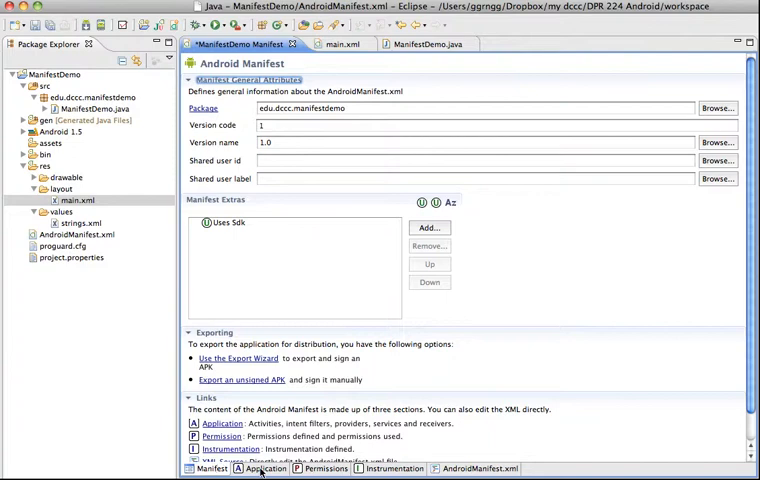
click(266, 468)
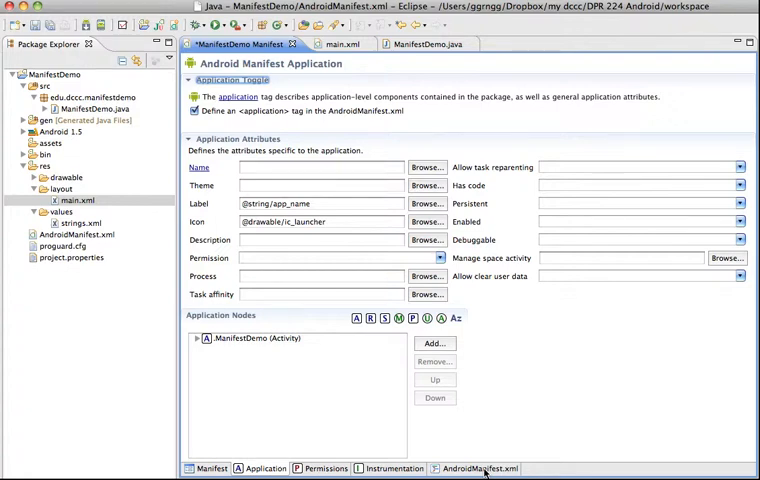
mouse_move(510, 392)
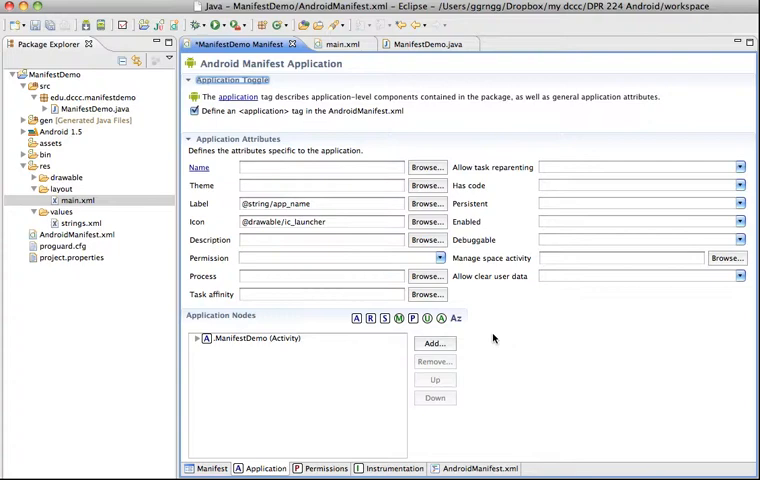
mouse_move(488, 308)
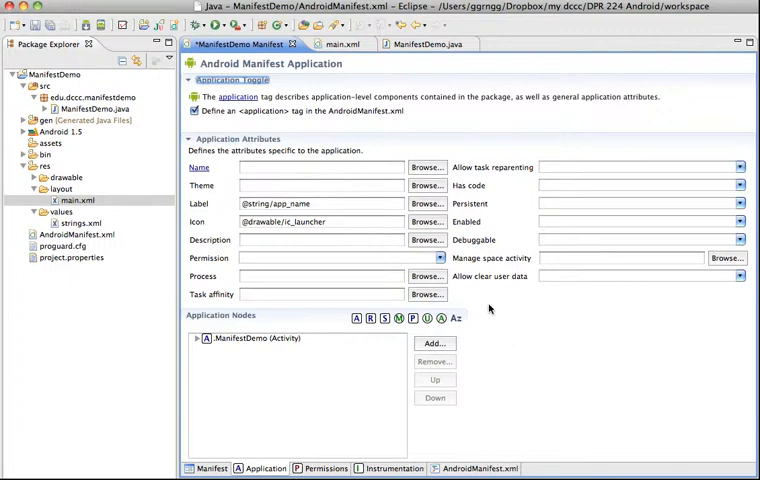